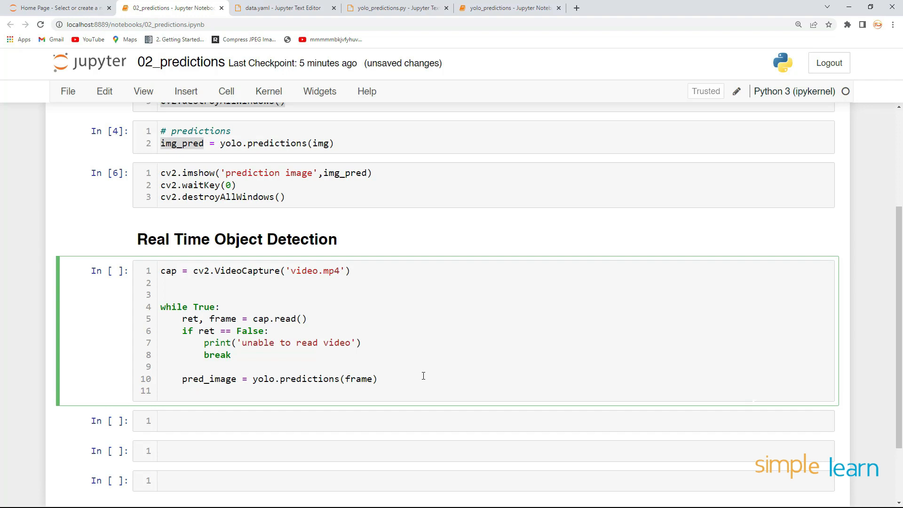
type("cv2.imshow('YOLO',pred_image)")
type("if cv2.waitKey(1) == 27")
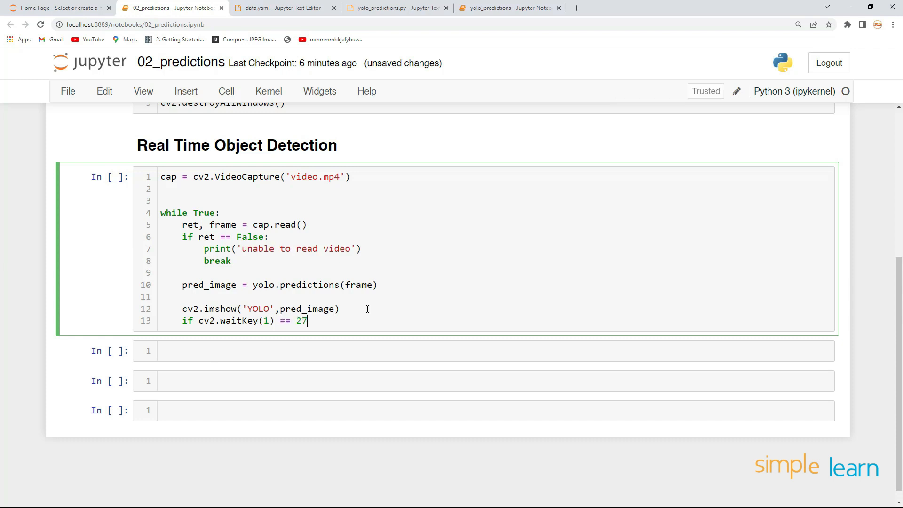